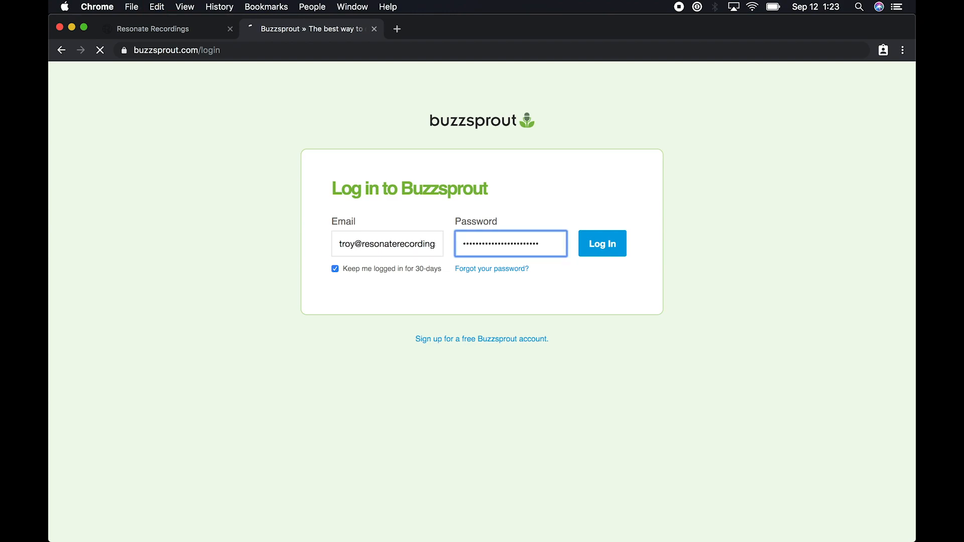
Log in to Buzzsprout, landing on the Chonkers episodes dashboard with no episodes yet
click(602, 243)
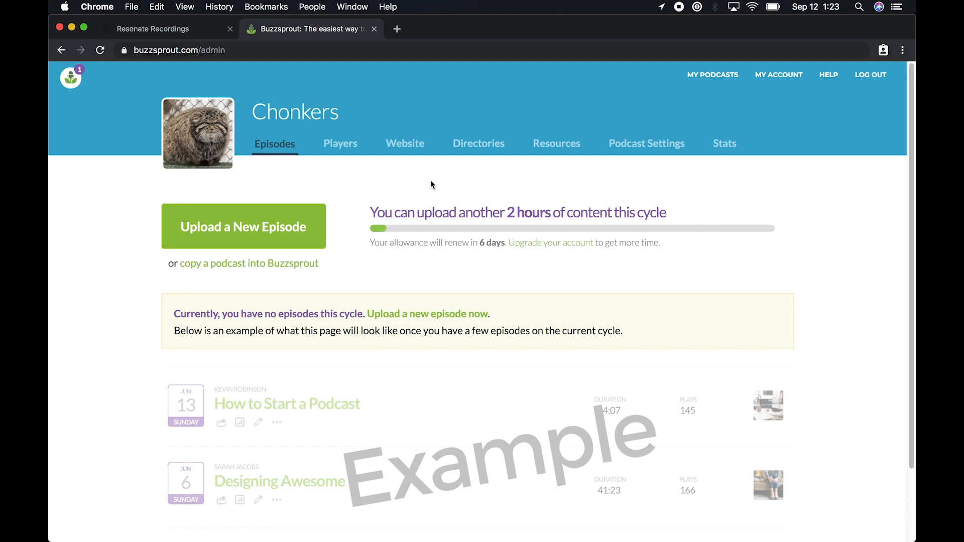
From the Flight of the Mollusks episode in Resonate, follow the hosting notice to the Chonkers show settings
click(153, 28)
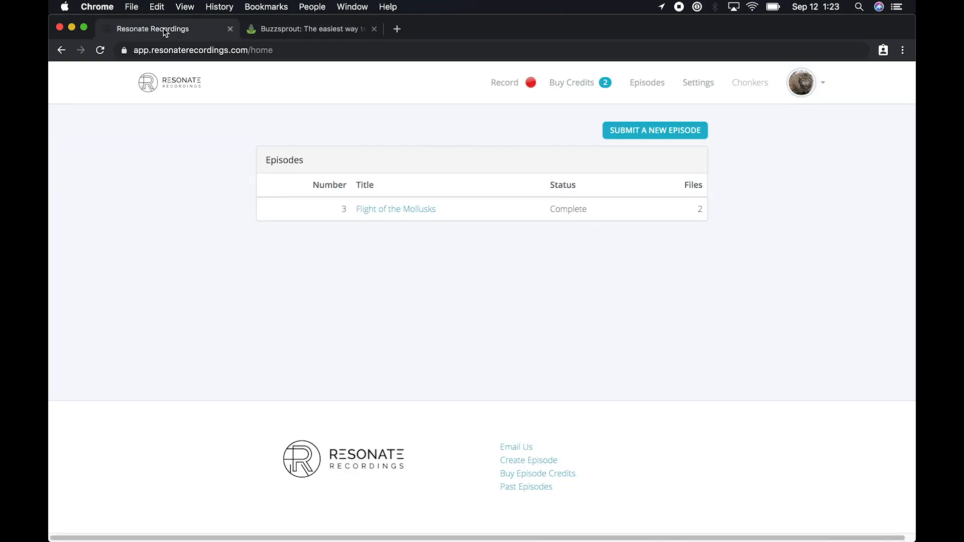
mouse_move(446, 274)
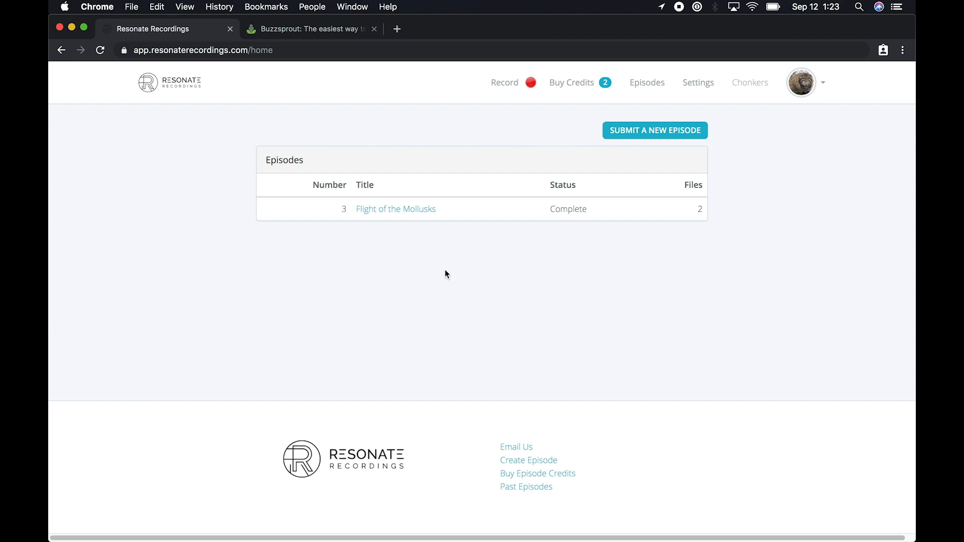
mouse_move(396, 209)
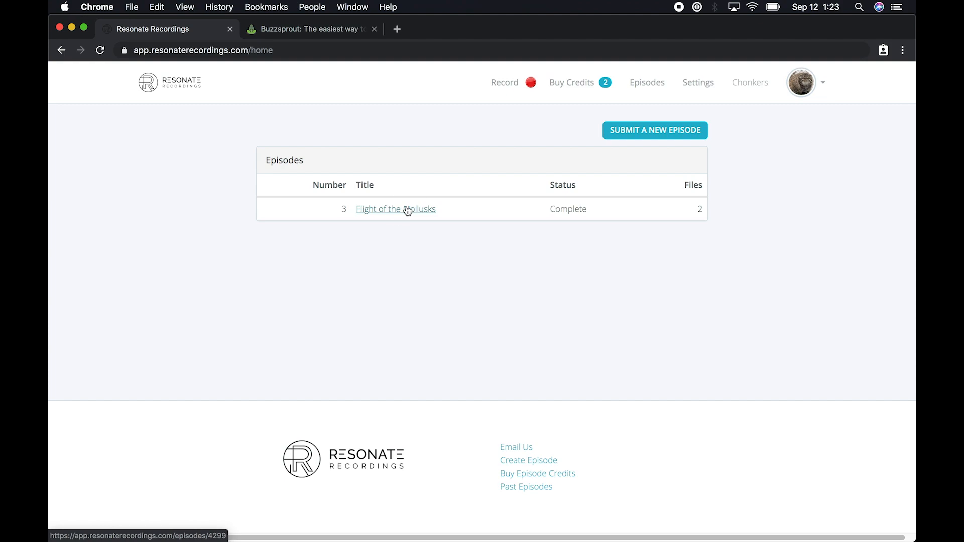
click(395, 208)
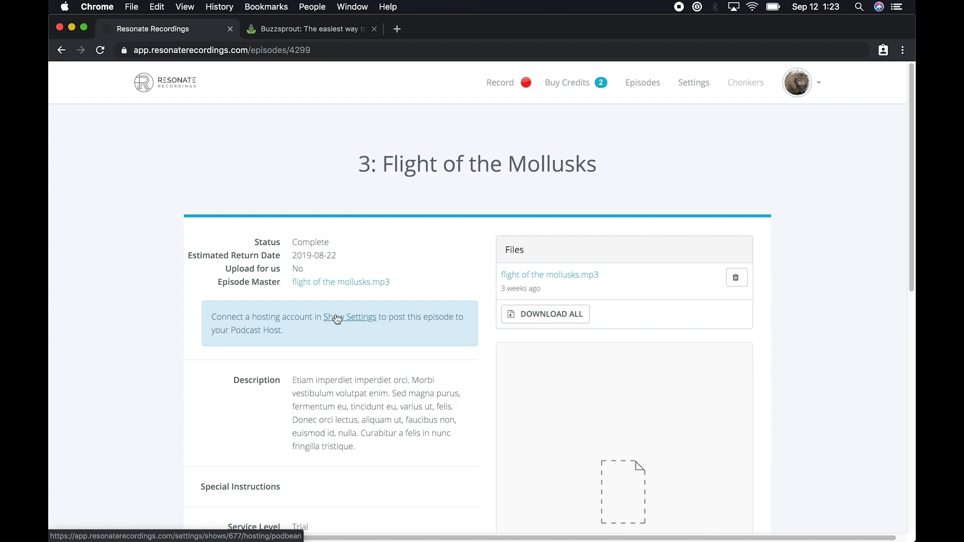
mouse_move(361, 322)
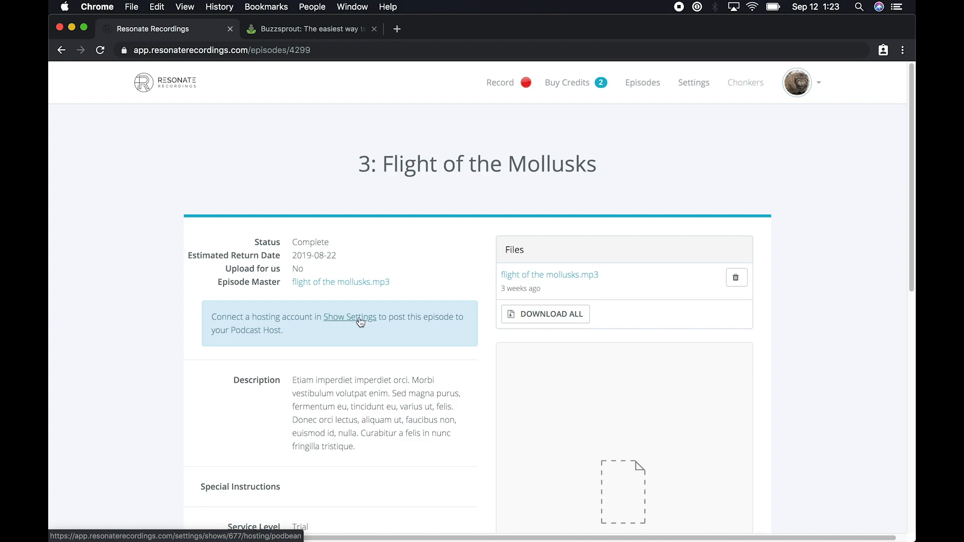
click(350, 317)
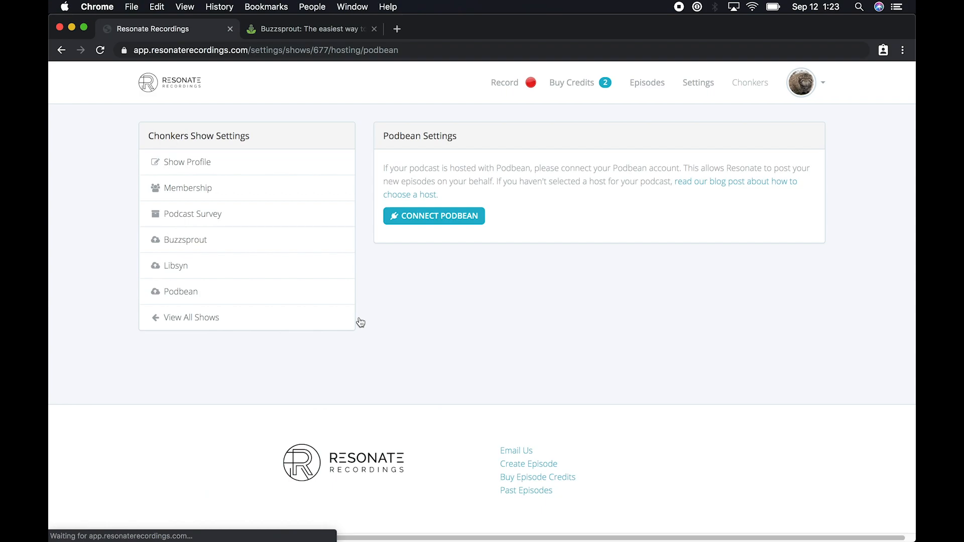
mouse_move(196, 244)
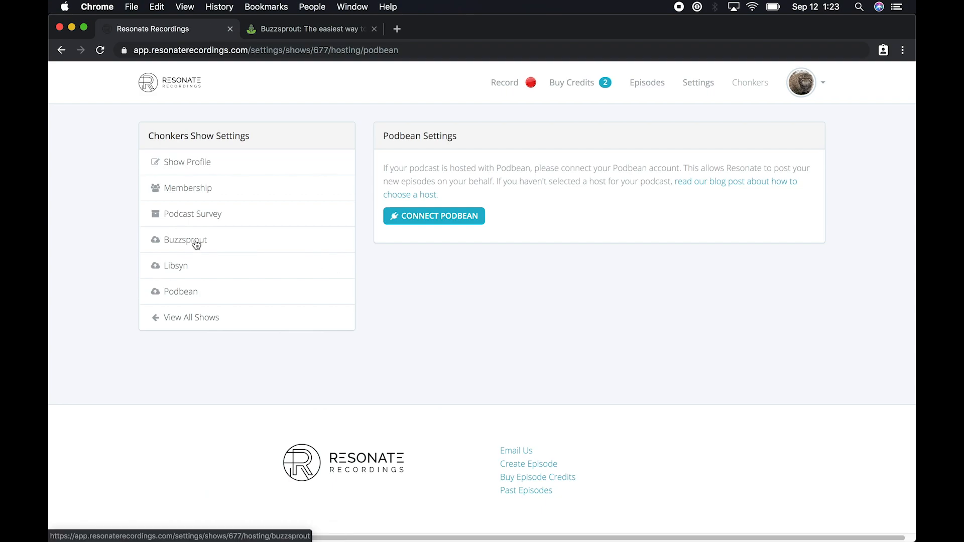
mouse_move(197, 243)
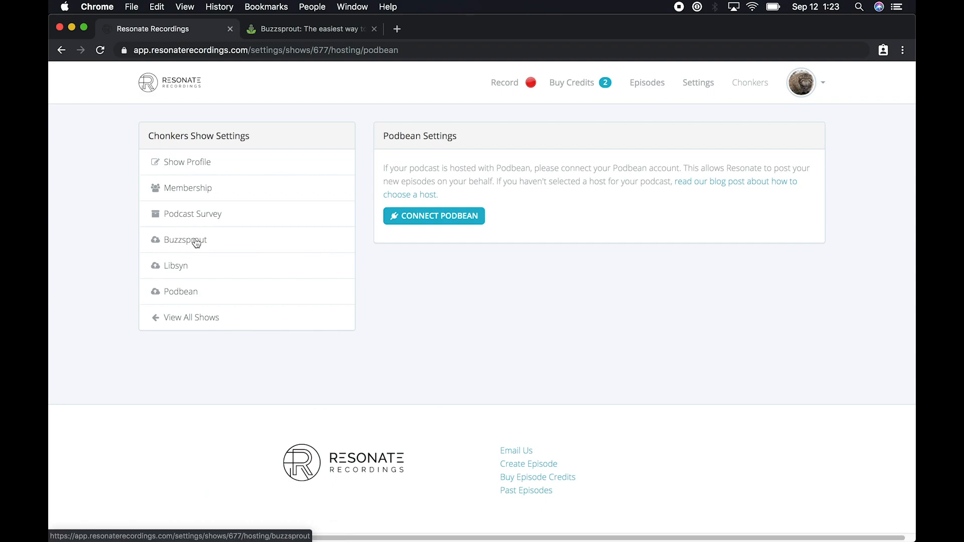
Choose Buzzsprout in the Chonkers show settings, showing empty Podcast ID and API Token fields
click(185, 239)
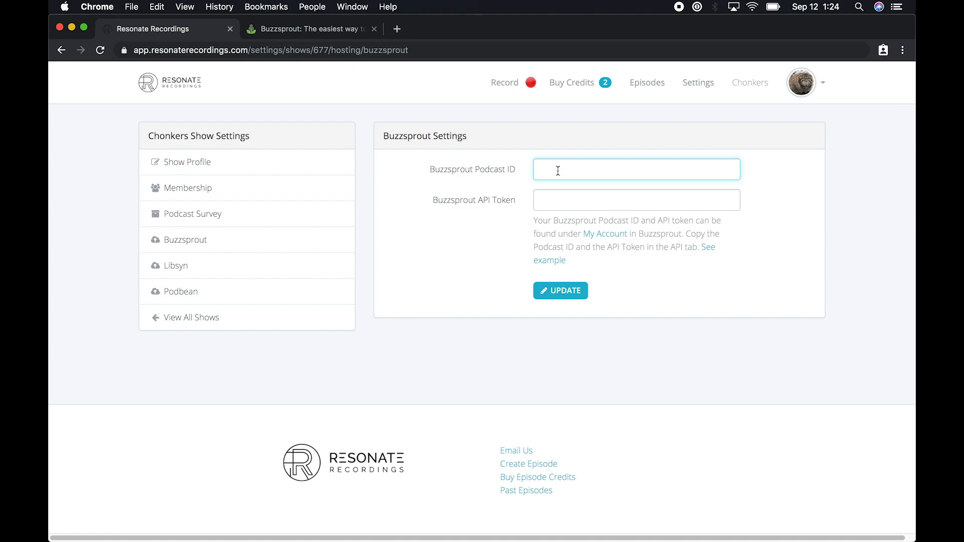
mouse_move(610, 209)
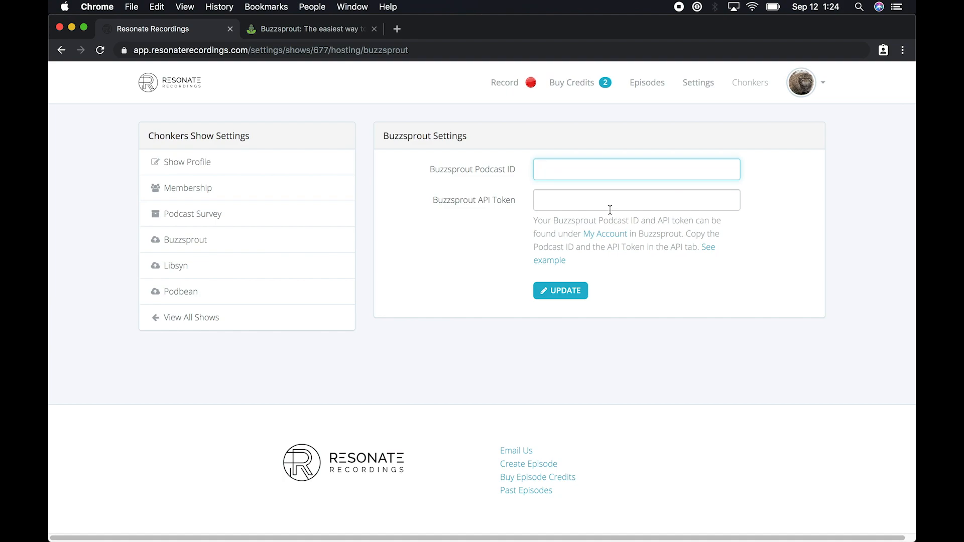
mouse_move(606, 234)
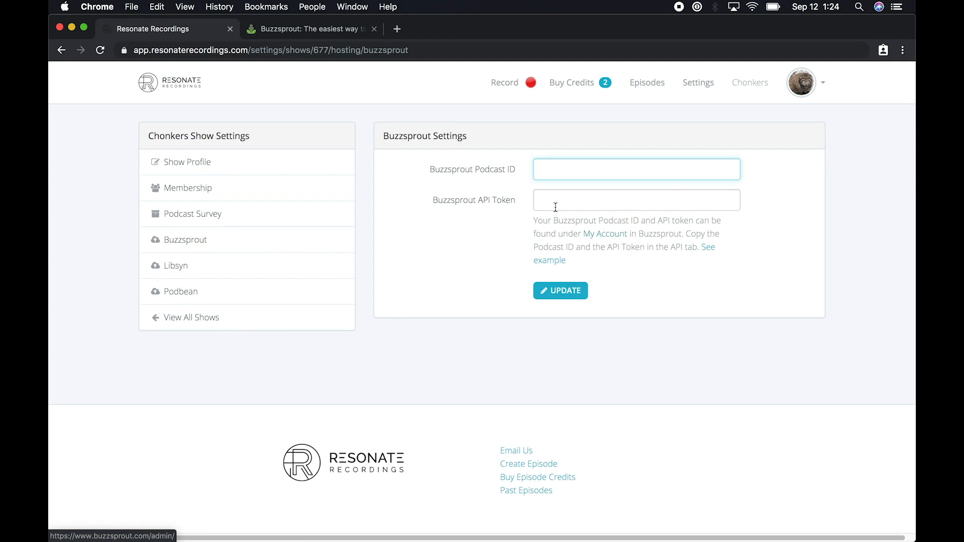
Find the API credentials under Buzzsprout My Account and enter podcast ID 536458 in Resonate
click(310, 28)
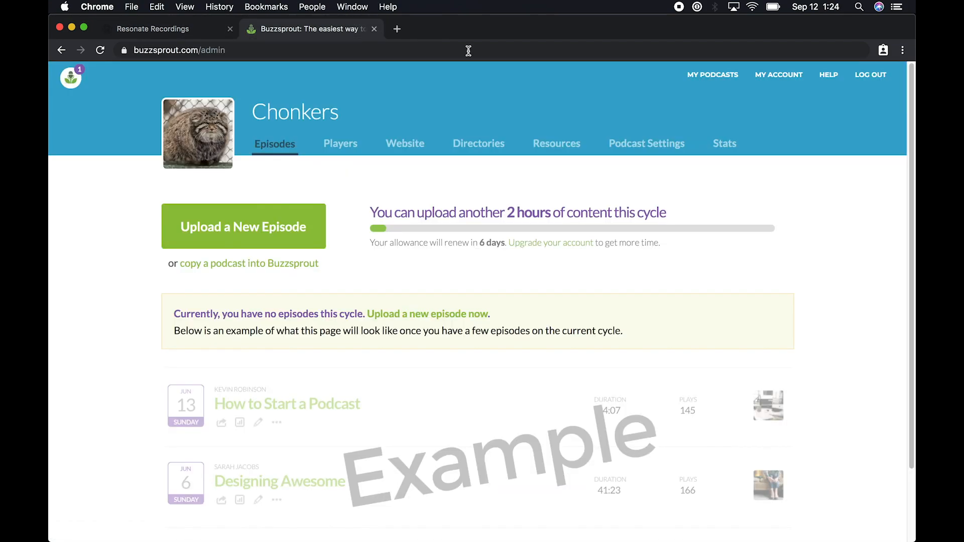
click(778, 74)
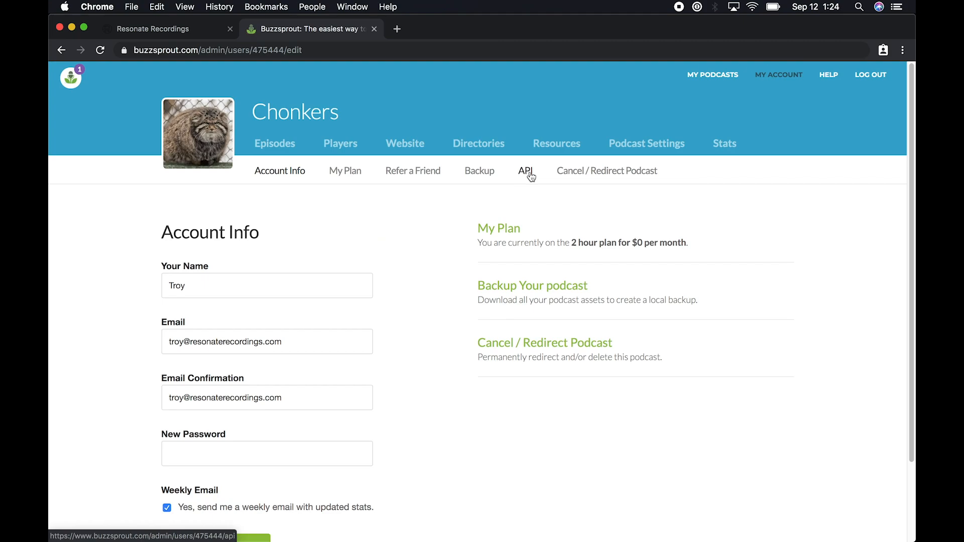
click(525, 171)
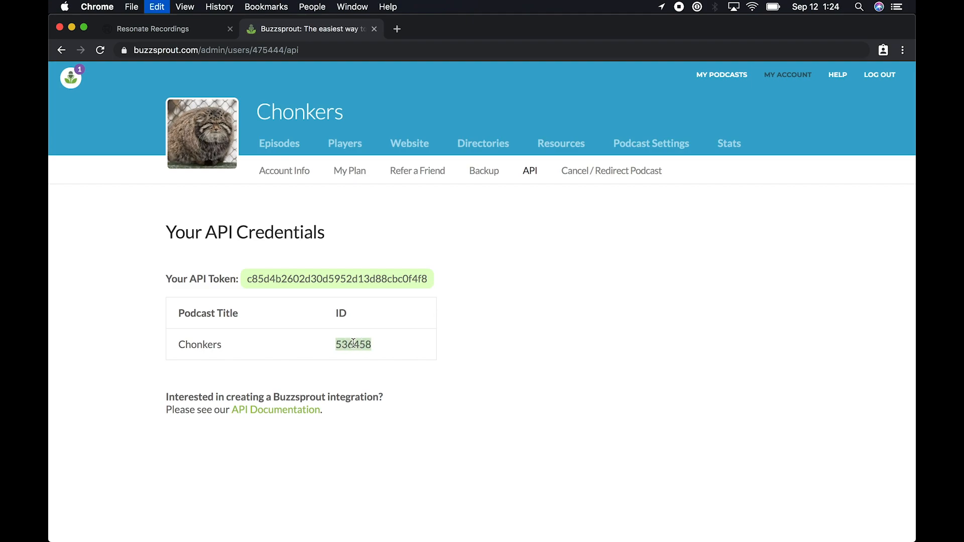
click(165, 28)
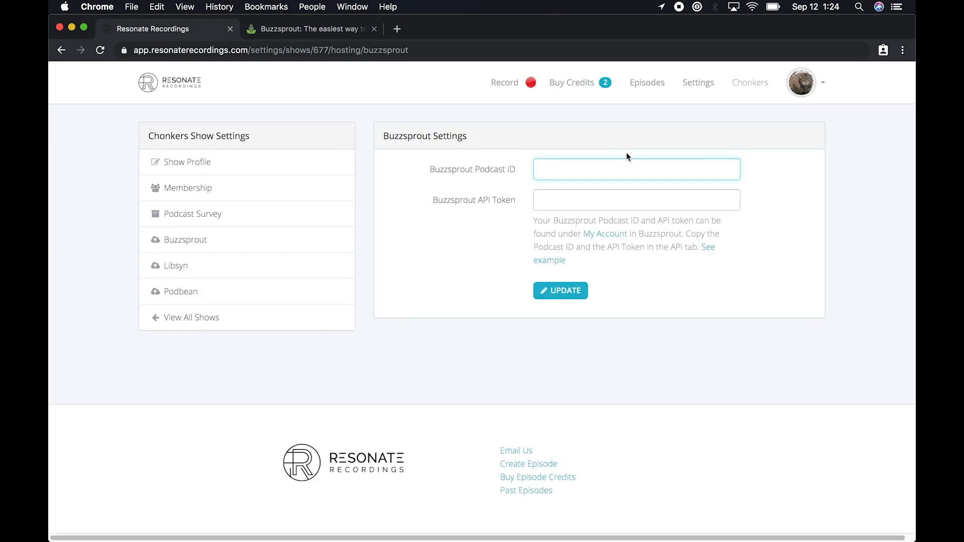
text(536458)
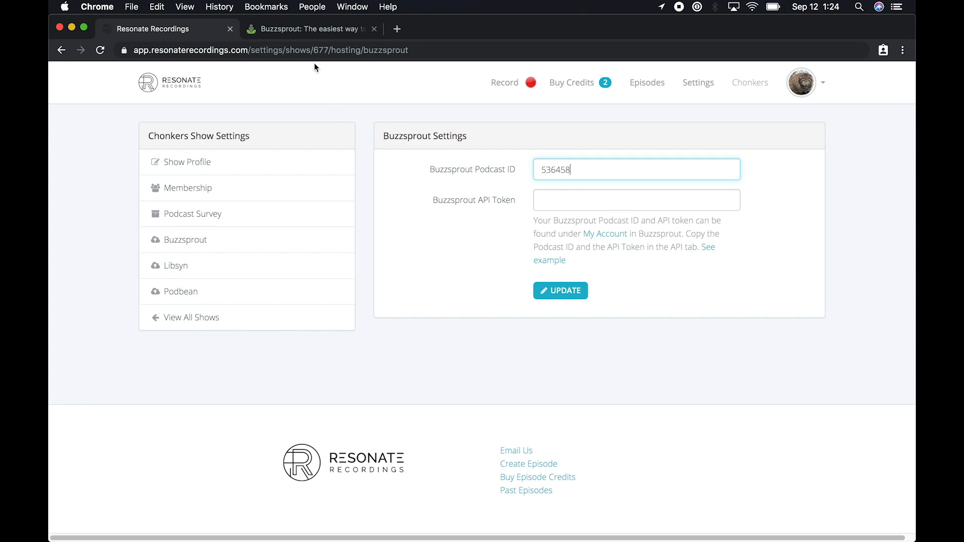
Copy the Buzzsprout API token into Resonate's form and update the connection
click(310, 28)
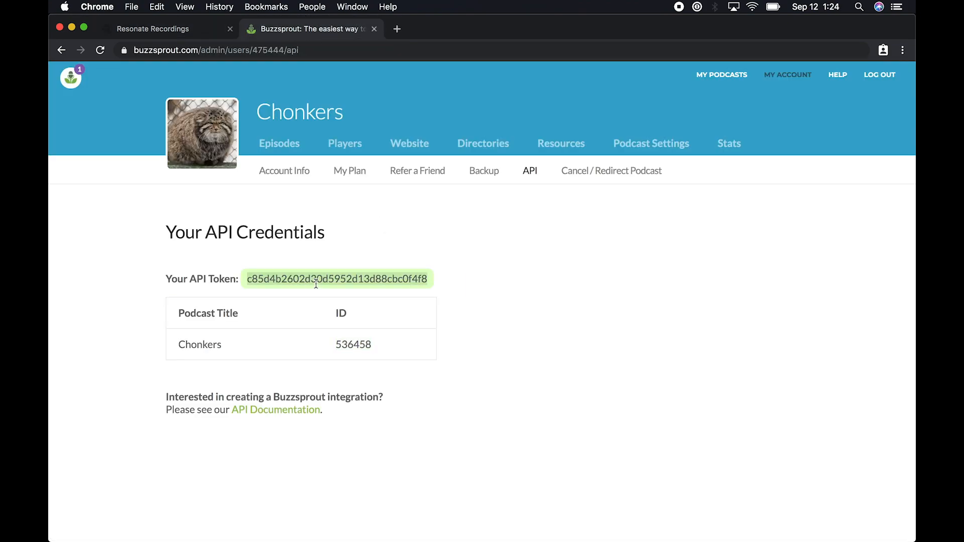
click(165, 28)
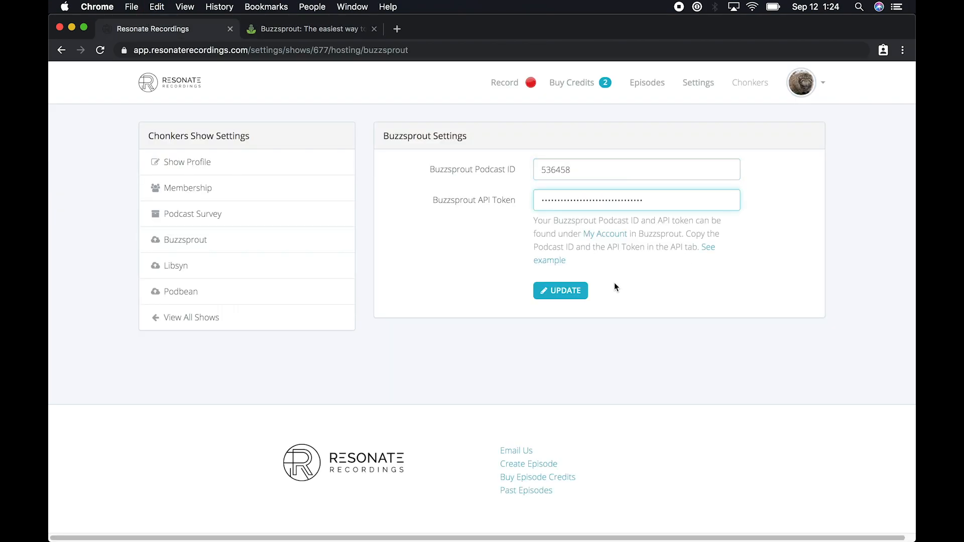
click(559, 290)
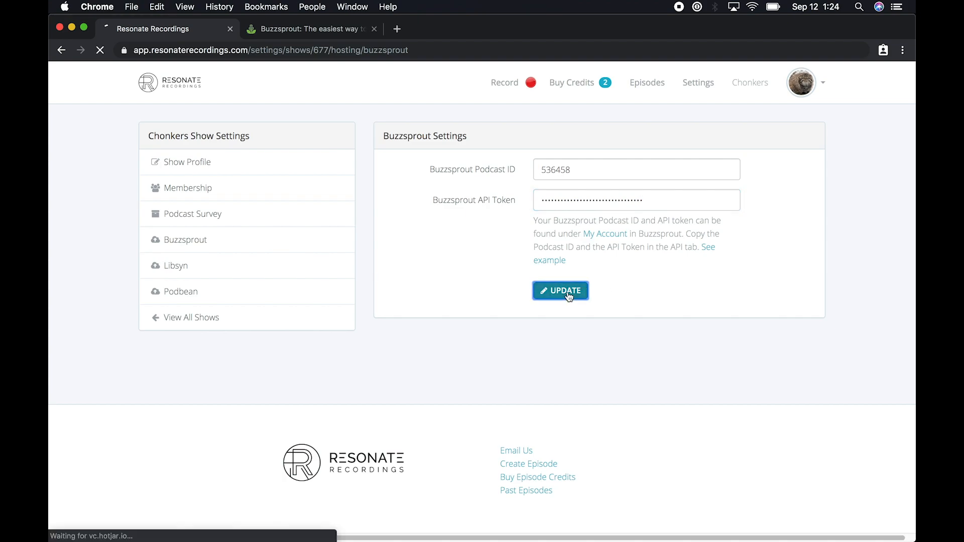
After the Updated confirmation, go back to the Resonate episodes list and reopen Flight of the Mollusks
click(560, 290)
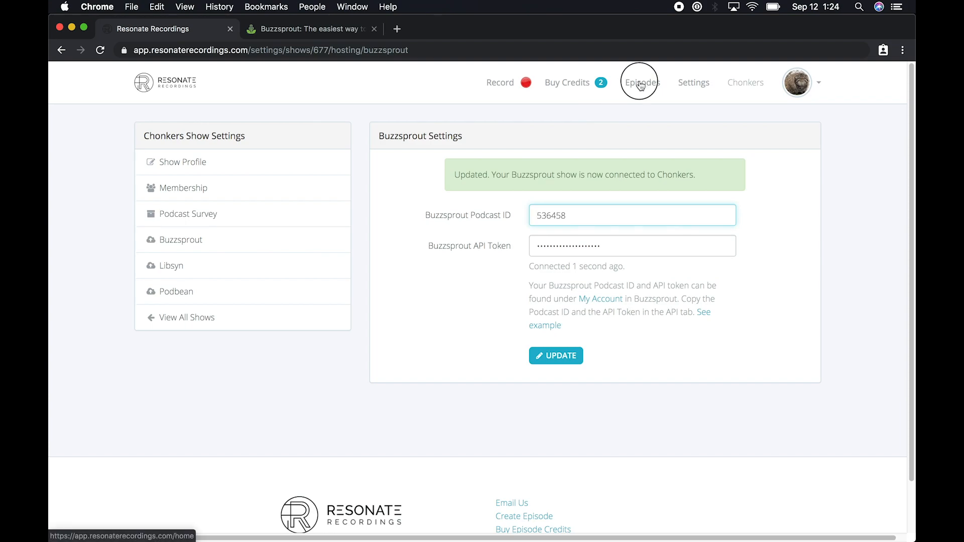
click(642, 82)
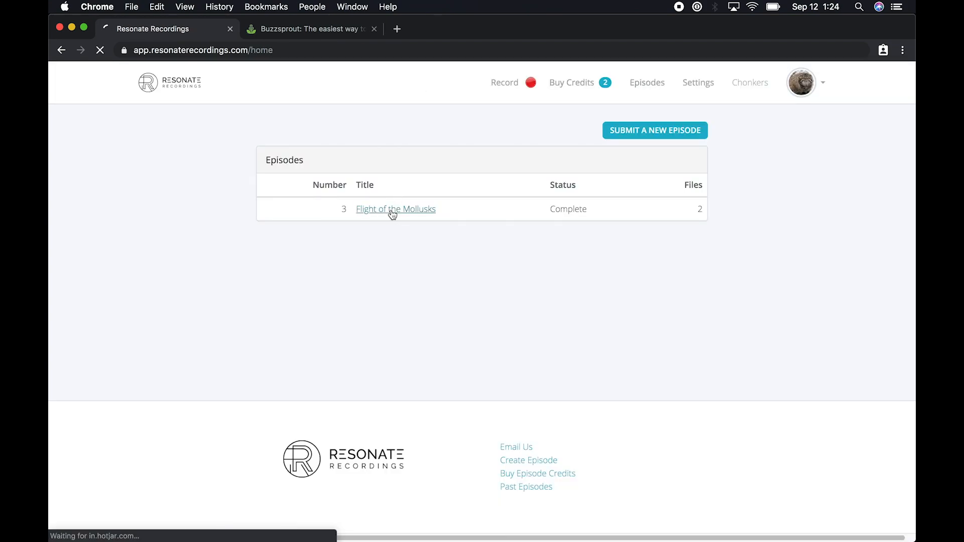
click(396, 209)
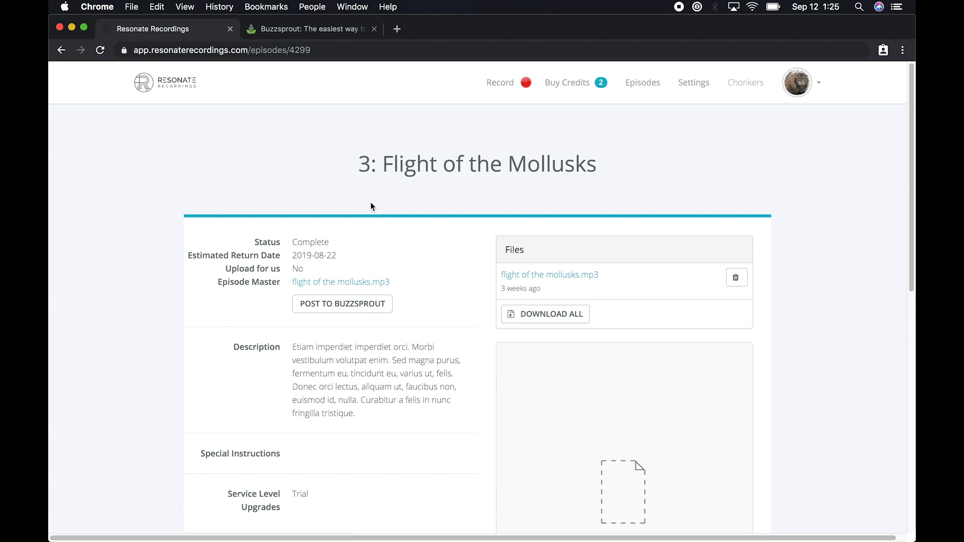
mouse_move(327, 311)
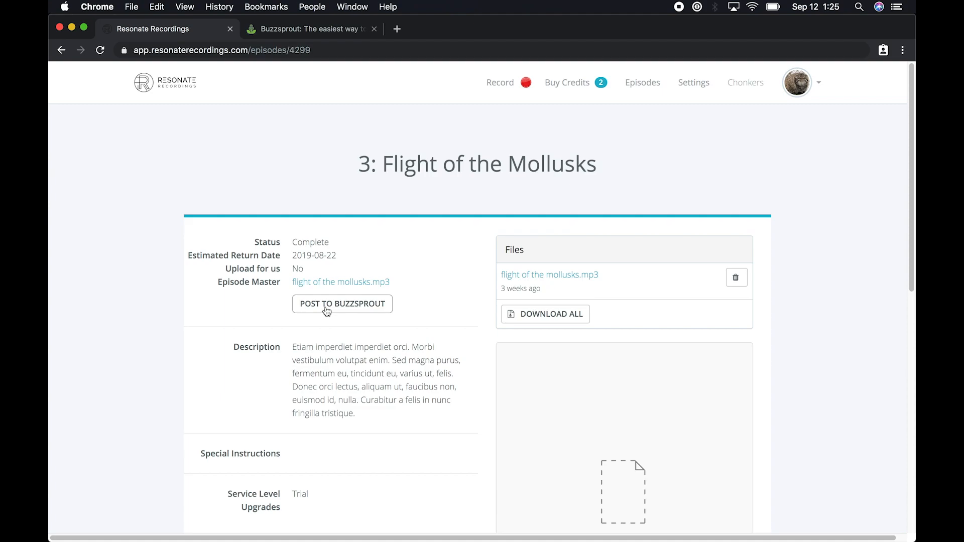
Post Flight of the Mollusks to Buzzsprout and view it as an unpublished episode on its Buzzsprout page
click(341, 303)
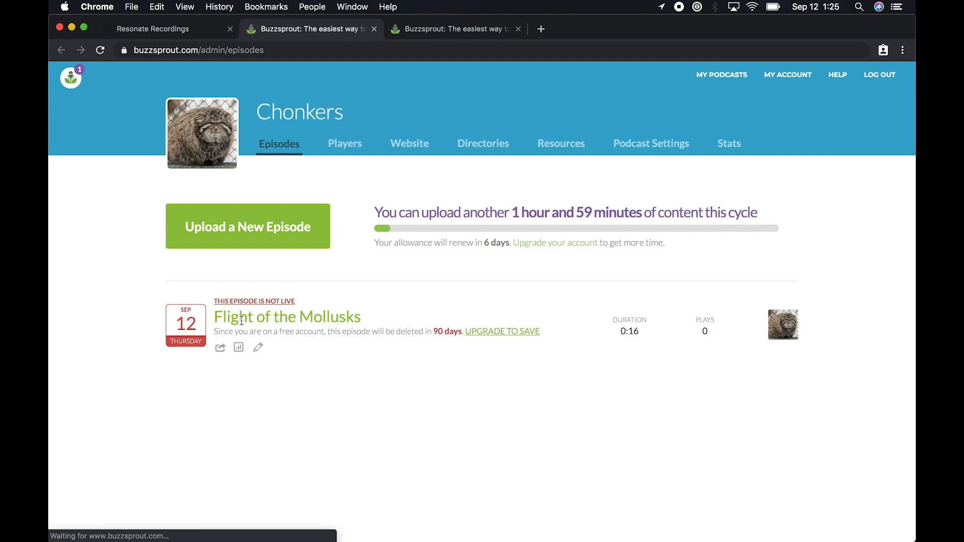
mouse_move(286, 316)
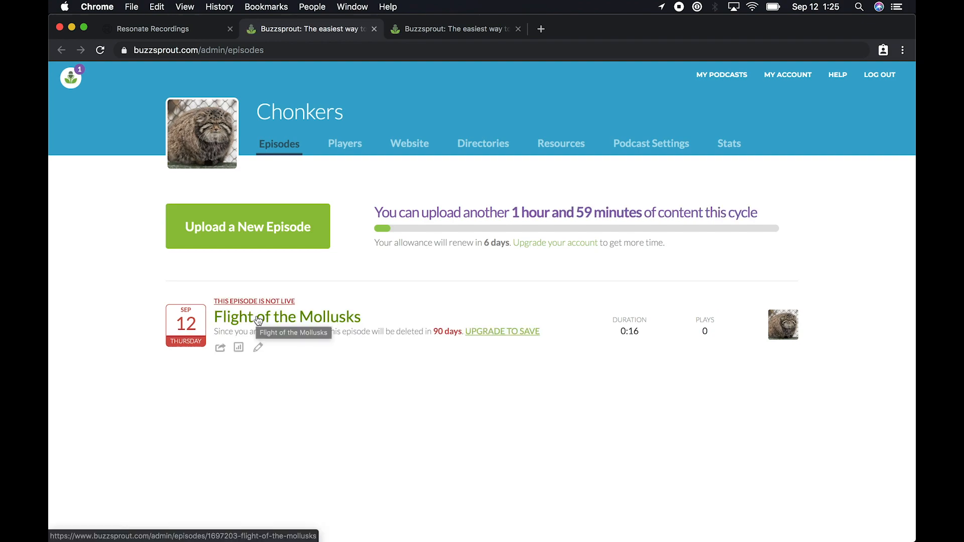
click(287, 317)
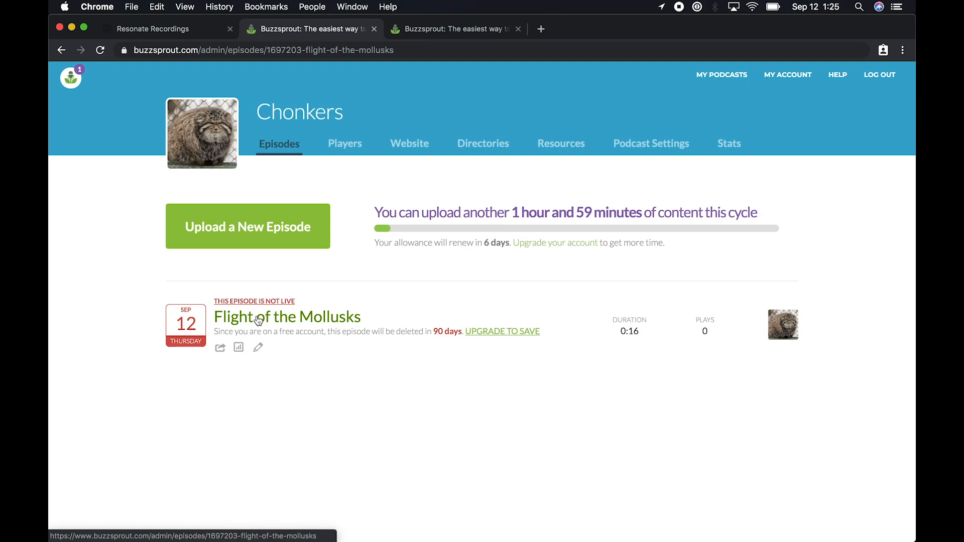
click(286, 316)
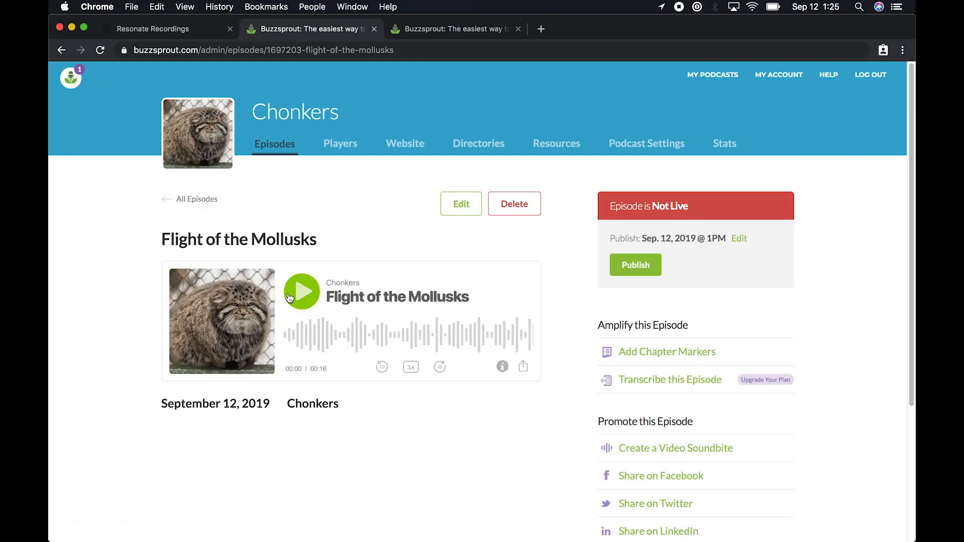